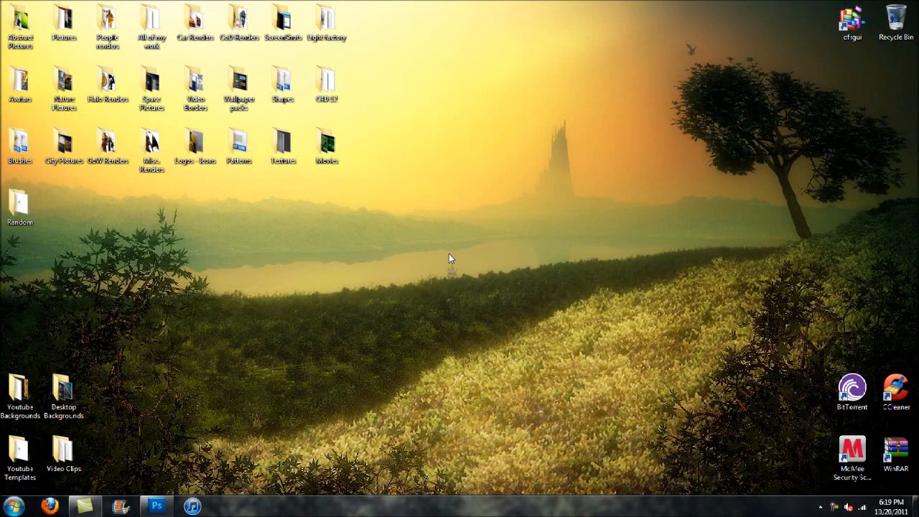
mouse_move(507, 268)
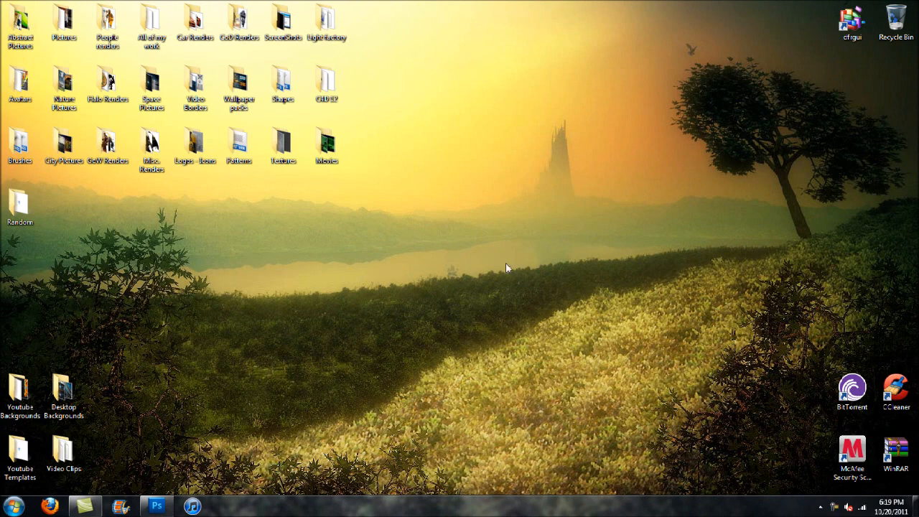
Step: Bring Photoshop CS5 to the front to start a new 1920 by 1080 document
left_click(156, 506)
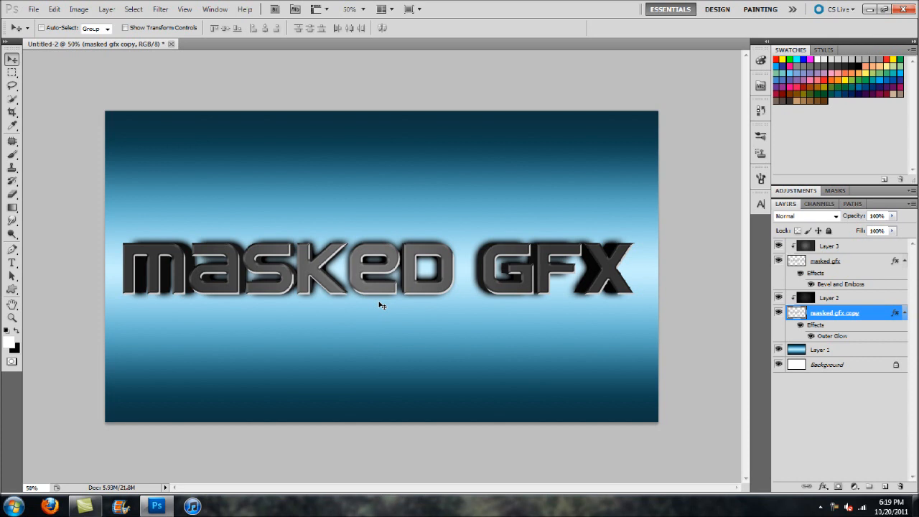
mouse_move(381, 320)
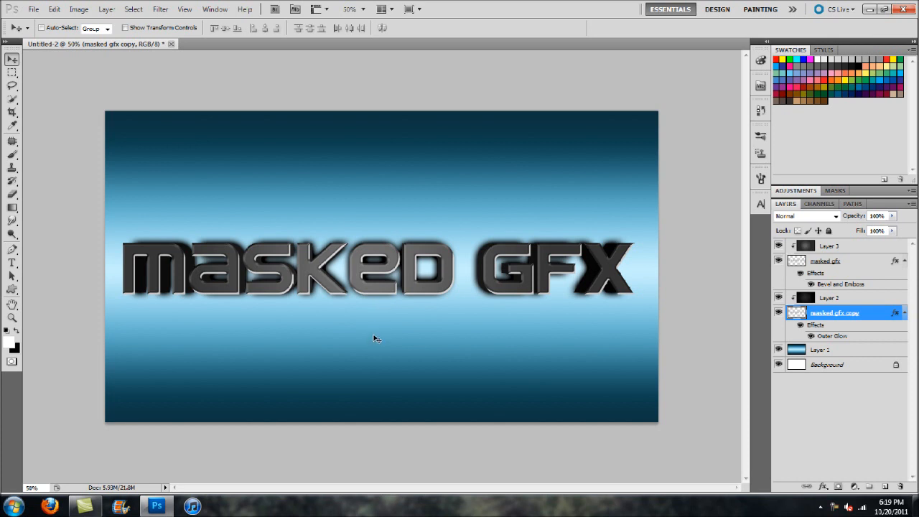
mouse_move(387, 331)
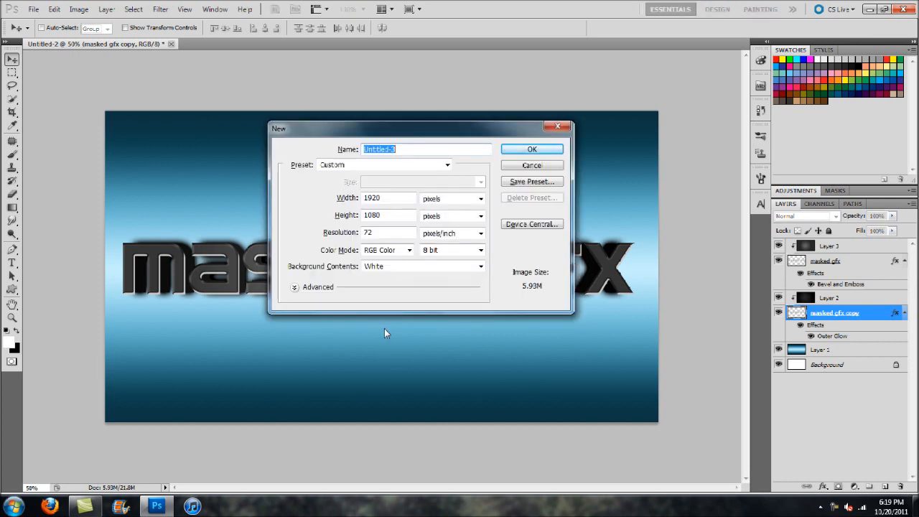
Step: Confirm the 1920 by 1080 document and add an empty layer for the blue reflected gradient
left_click(531, 149)
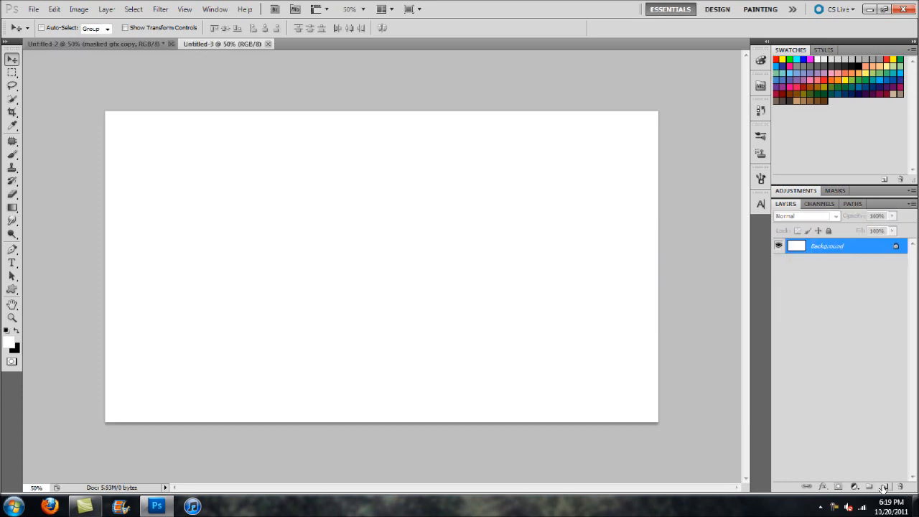
left_click(881, 487)
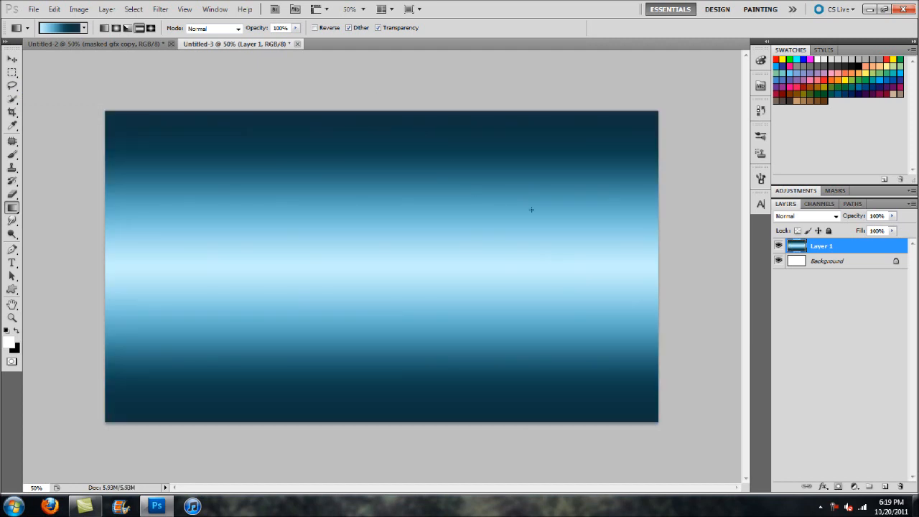
mouse_move(882, 451)
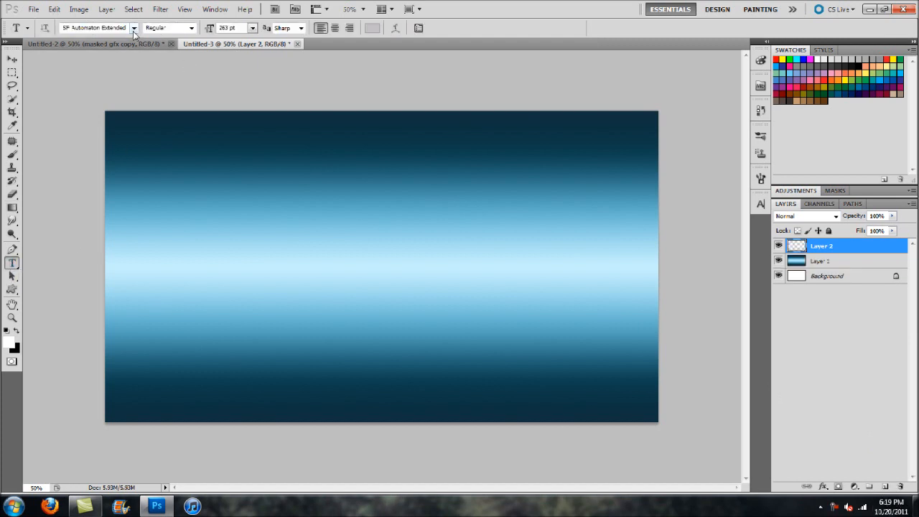
Step: Set the typeface to SF Automaton Extended and finish the 'masked GFX' title text
left_click(133, 27)
type("masked G")
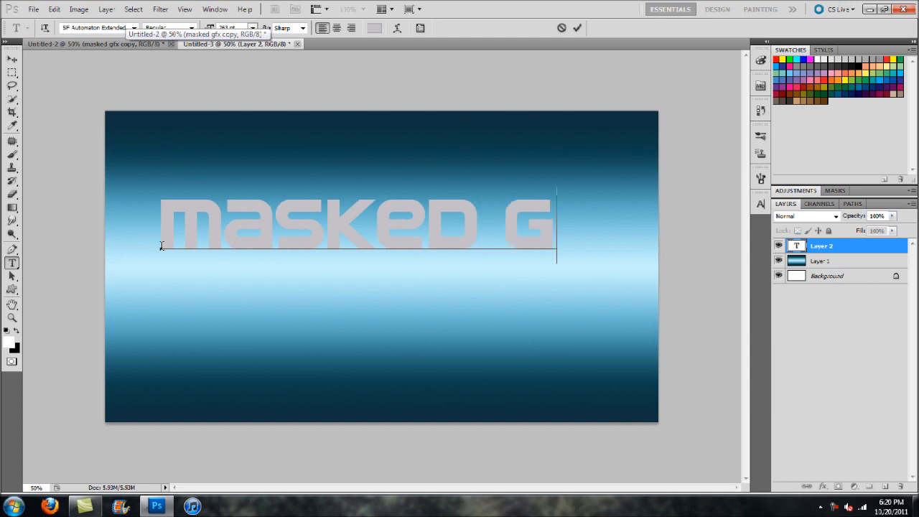
type("FX")
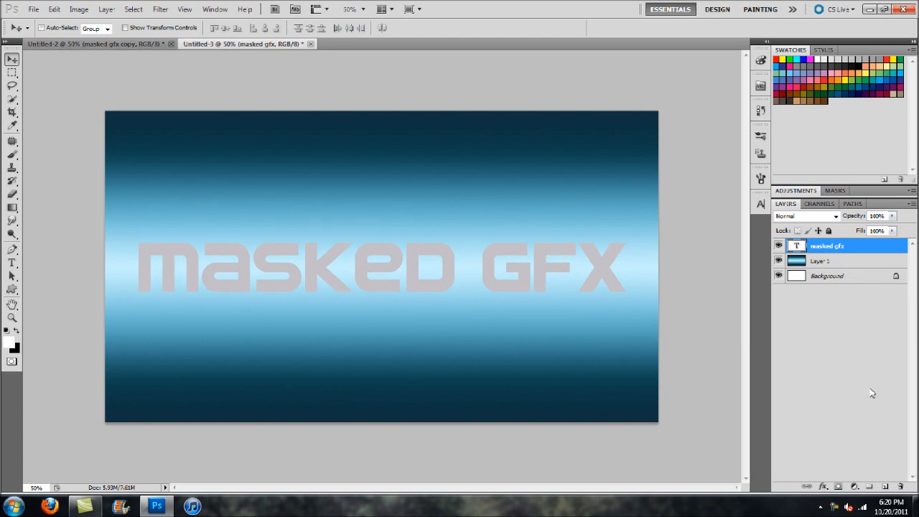
mouse_move(185, 77)
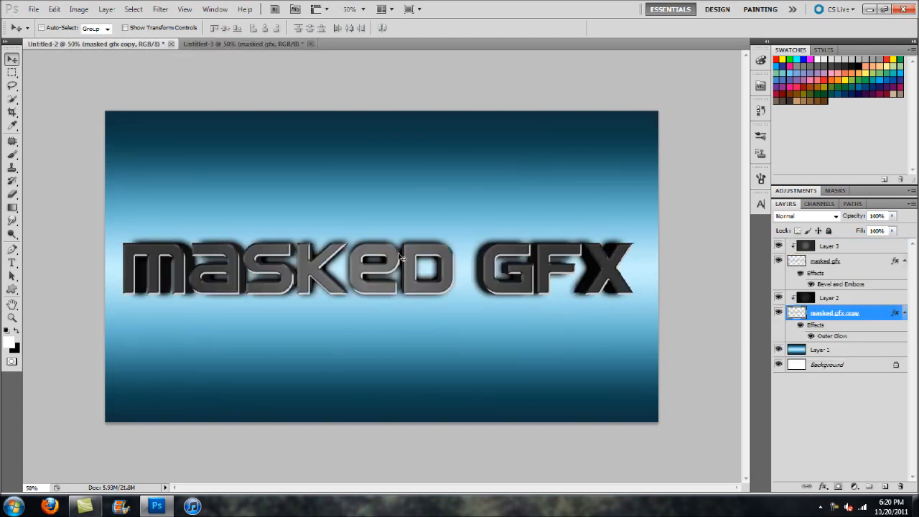
Step: Add a layer clipped to the title, fill it with a black gradient, and duplicate the text layer
left_click(244, 43)
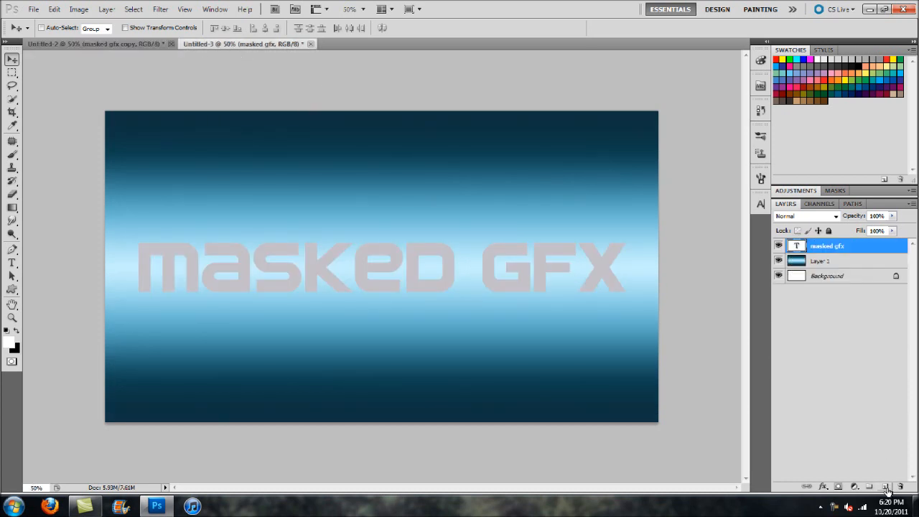
left_click(886, 487)
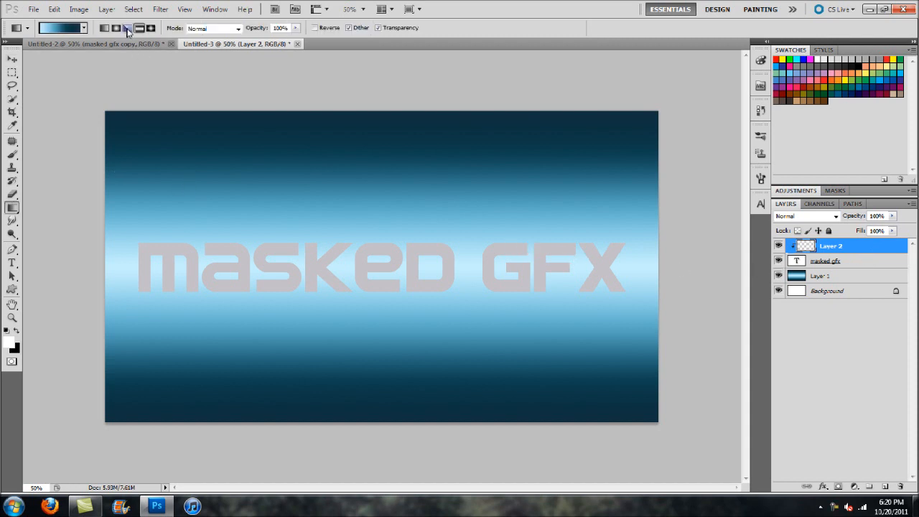
left_click(115, 28)
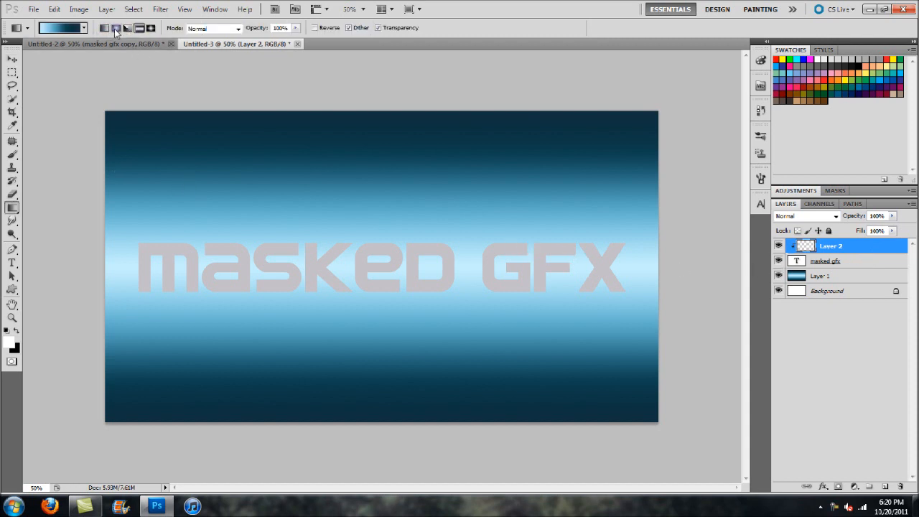
left_click(84, 28)
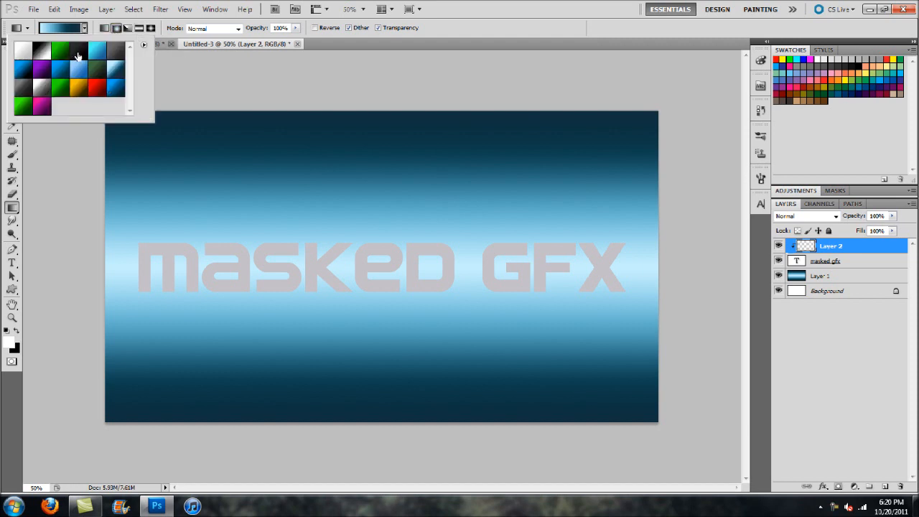
mouse_move(77, 56)
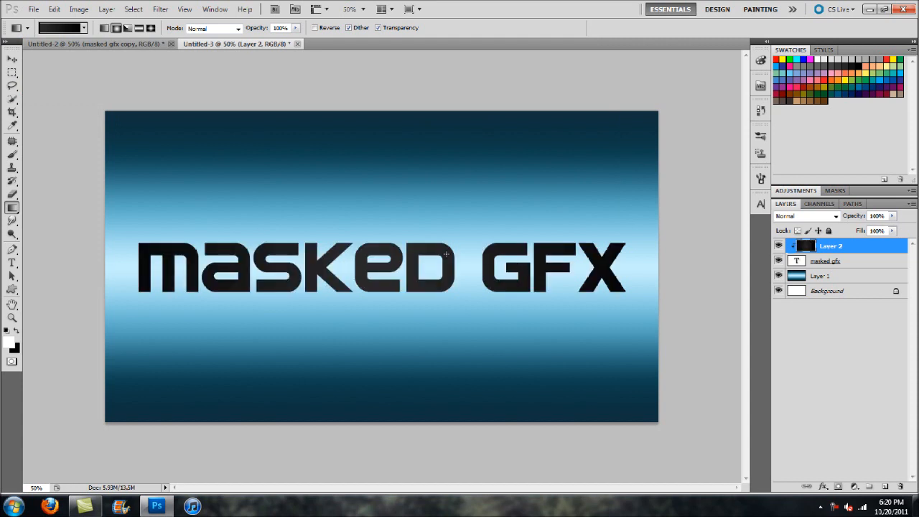
left_click(826, 261)
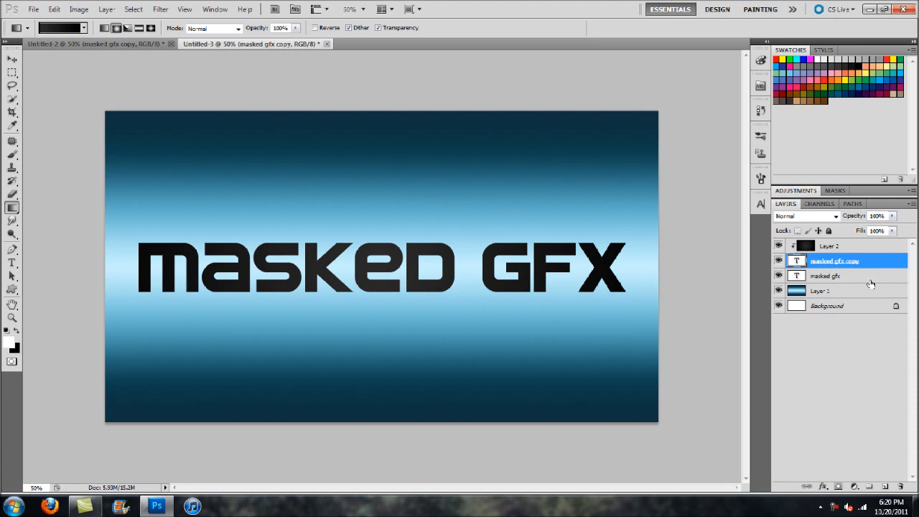
Step: Scale the original masked gfx layer slightly larger with Free Transform so black edges show
left_click(826, 276)
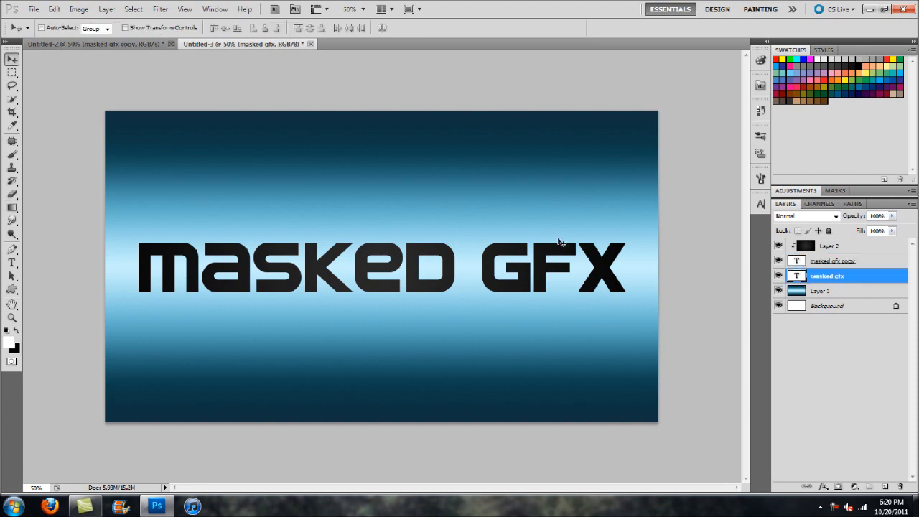
key("ctrl+t")
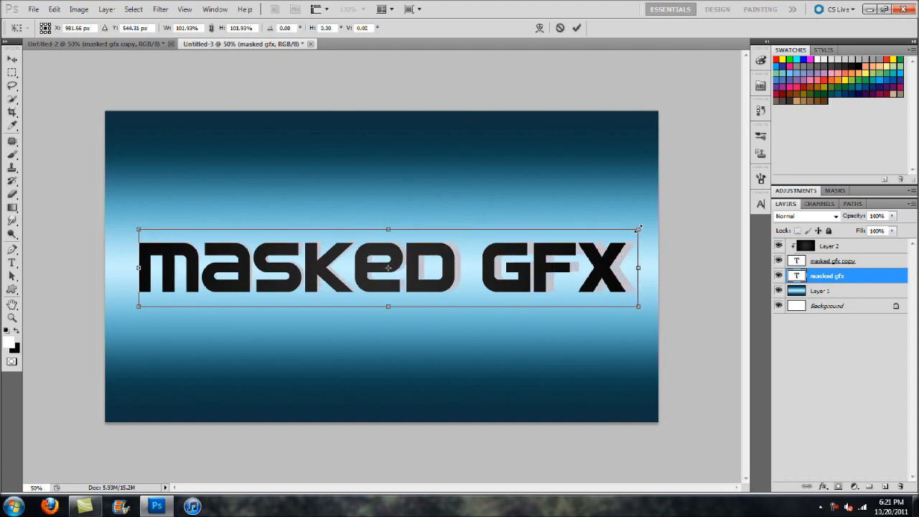
left_click_drag(637, 229, 642, 229)
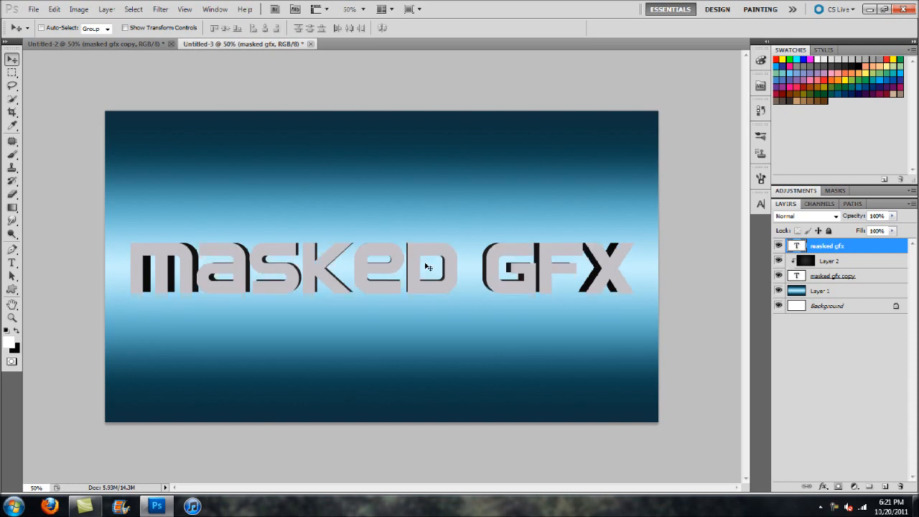
mouse_move(458, 276)
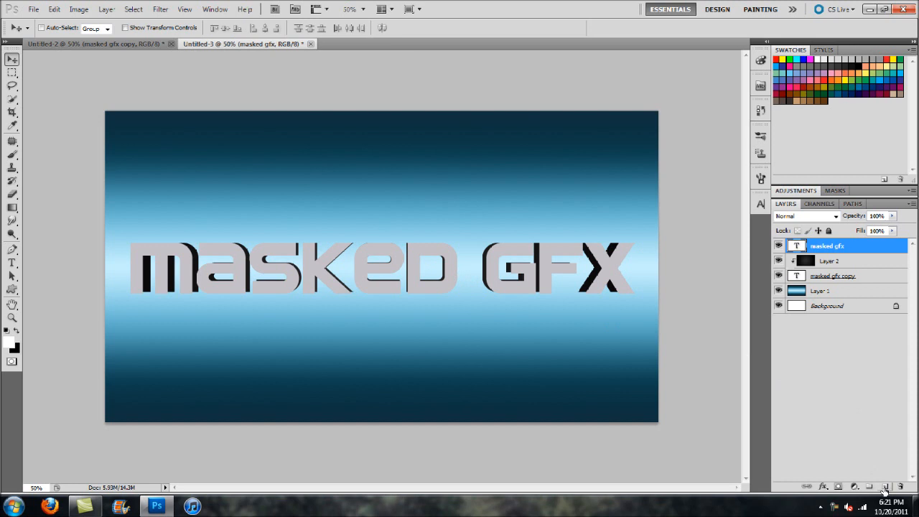
Step: Add a dark gradient layer clipped to the top title, then select the masked gfx copy layer
left_click(885, 487)
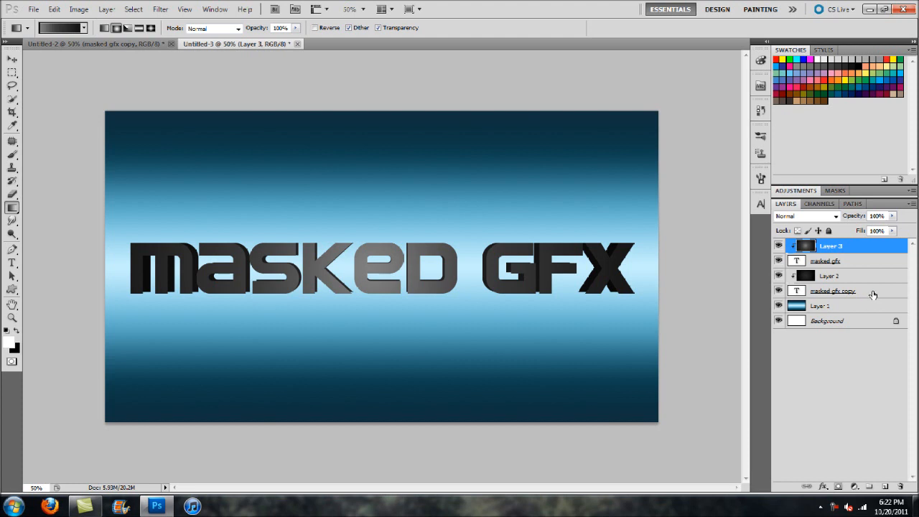
left_click(833, 291)
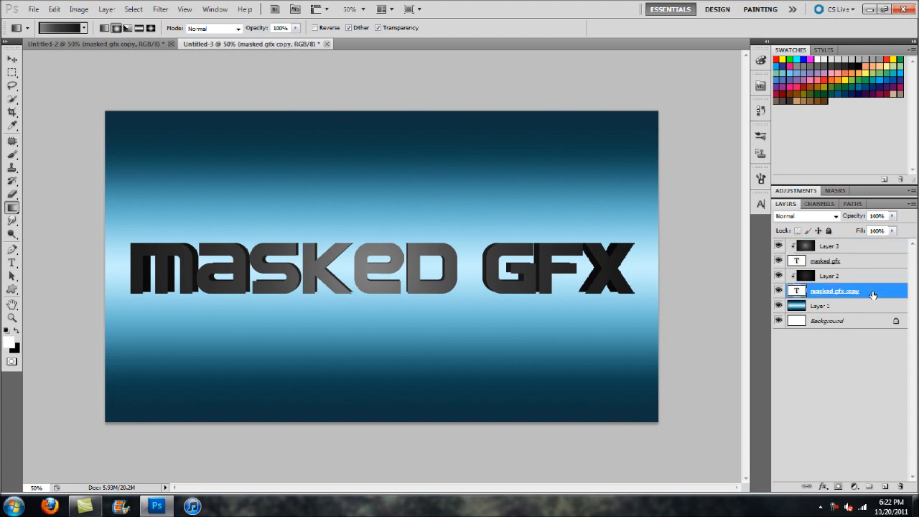
Step: Apply an Outer Glow to masked gfx copy: Normal blend, black colour, size about 29 px
double_click(834, 291)
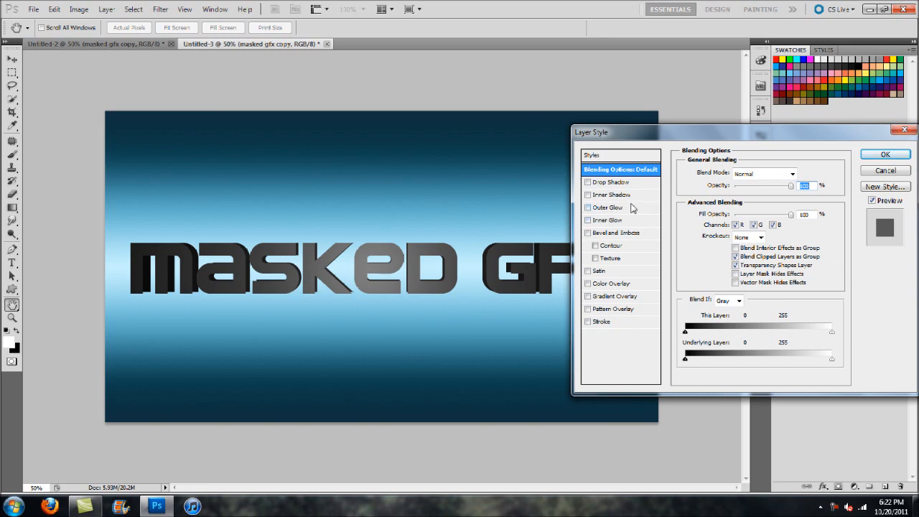
left_click_drag(591, 131, 661, 133)
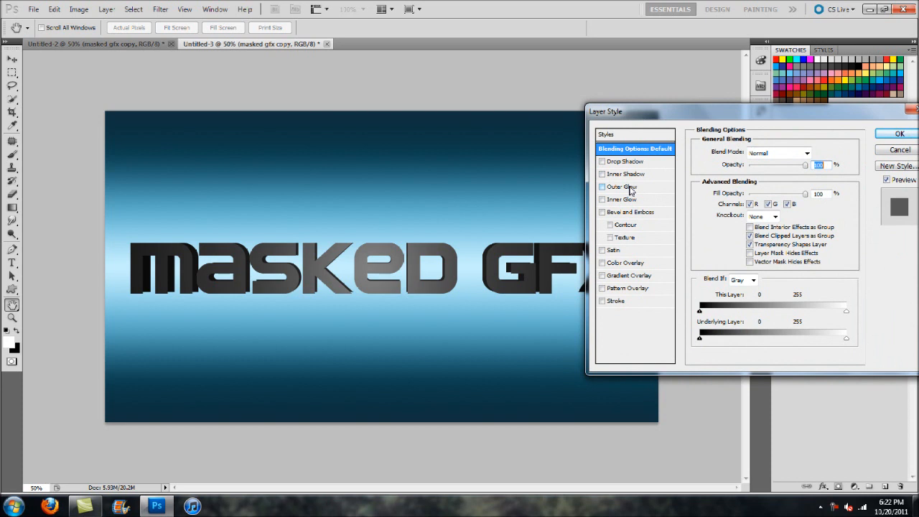
left_click(602, 186)
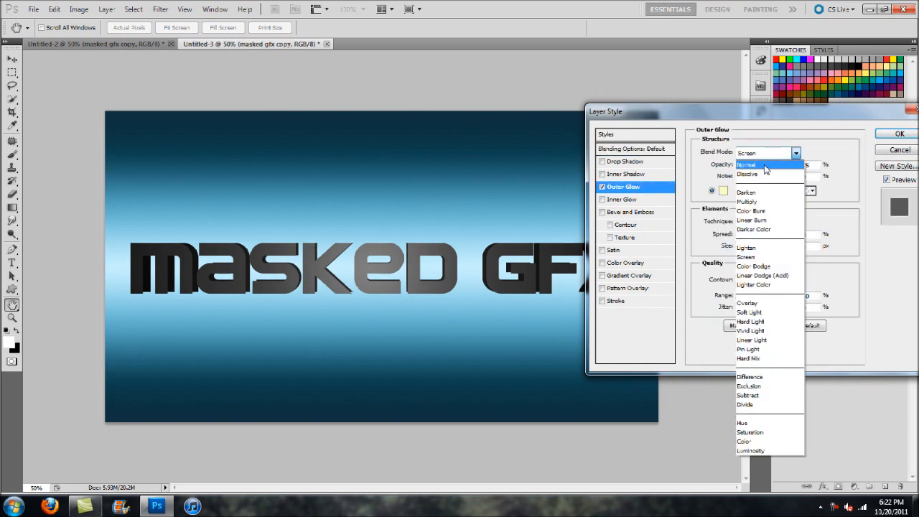
left_click(747, 165)
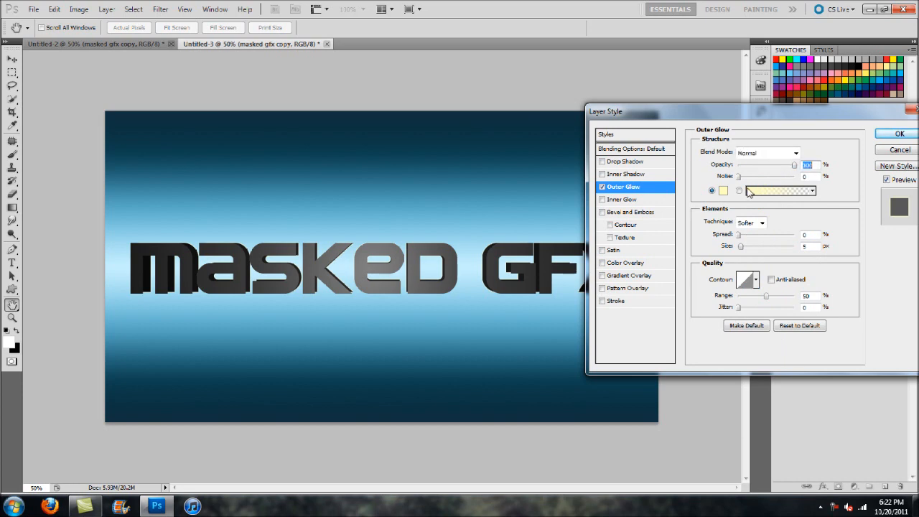
left_click(723, 190)
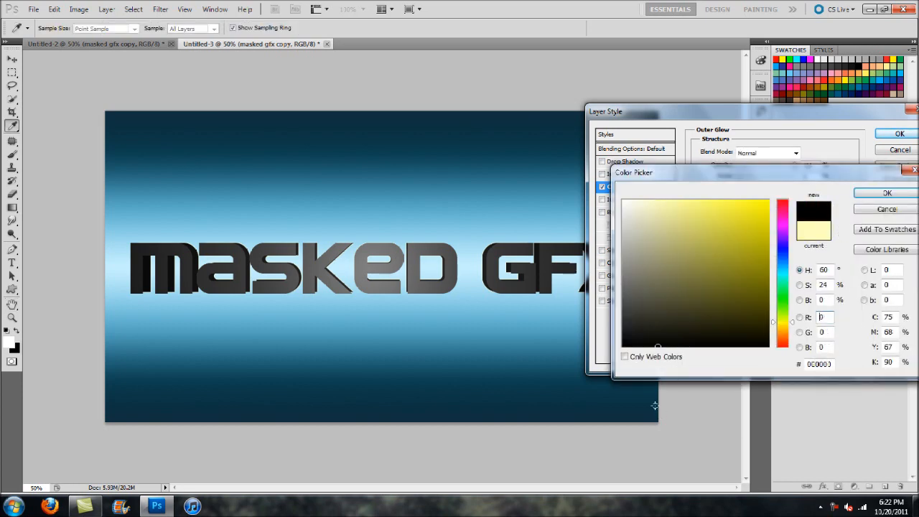
left_click(886, 193)
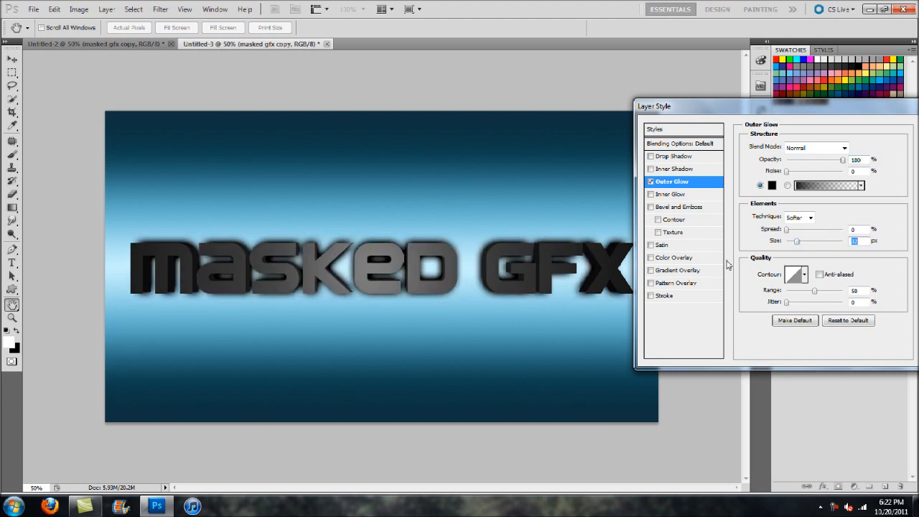
mouse_move(367, 293)
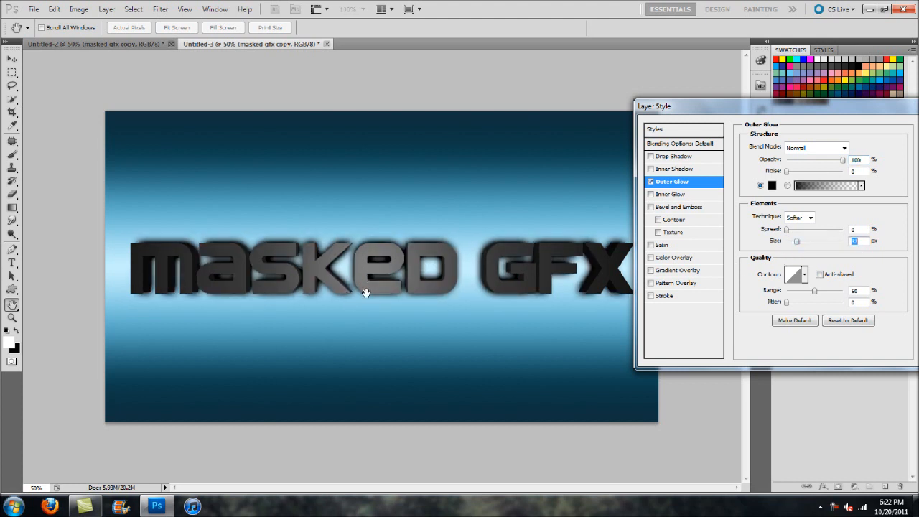
left_click_drag(795, 242, 812, 241)
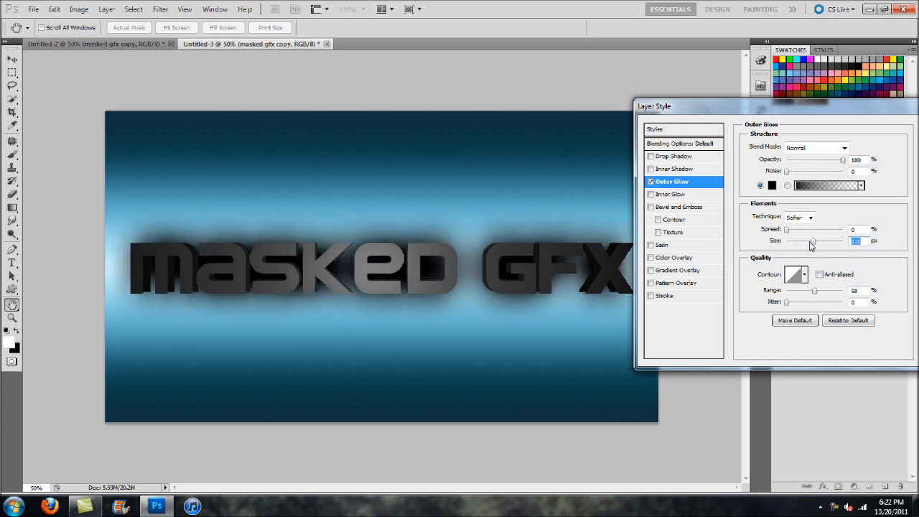
left_click_drag(811, 241, 796, 241)
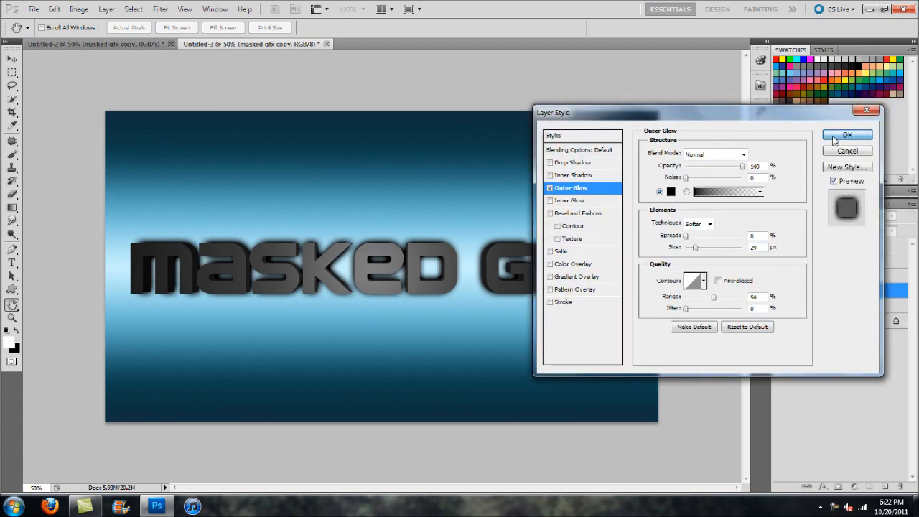
left_click(848, 135)
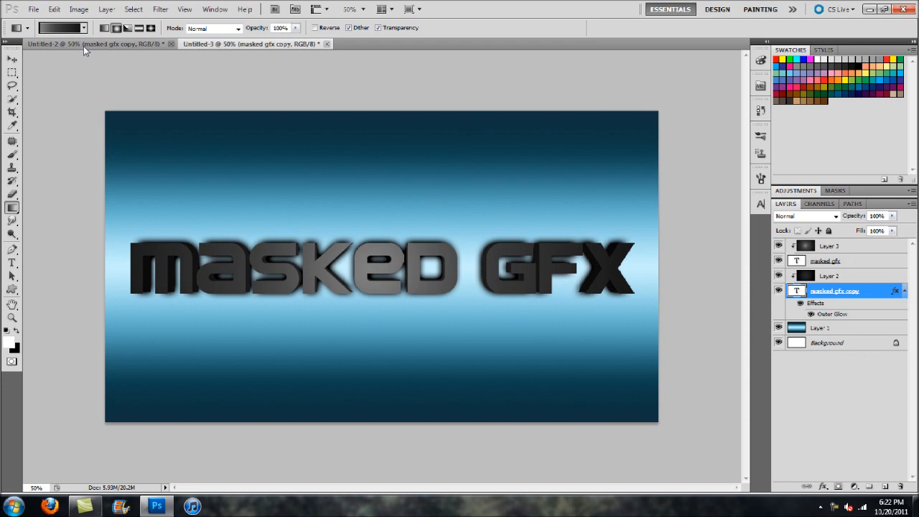
Step: Apply Bevel and Emboss with a ringed Gloss Contour to the top masked gfx layer
left_click(255, 43)
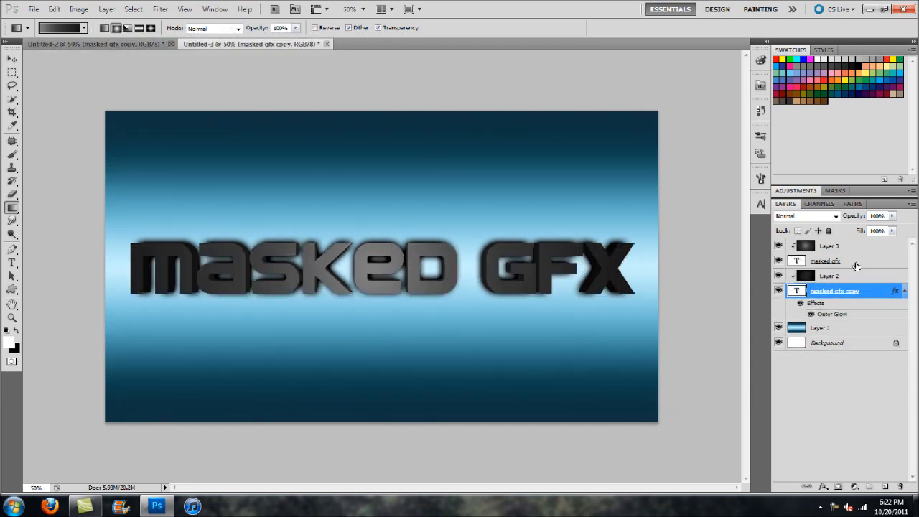
left_click(827, 261)
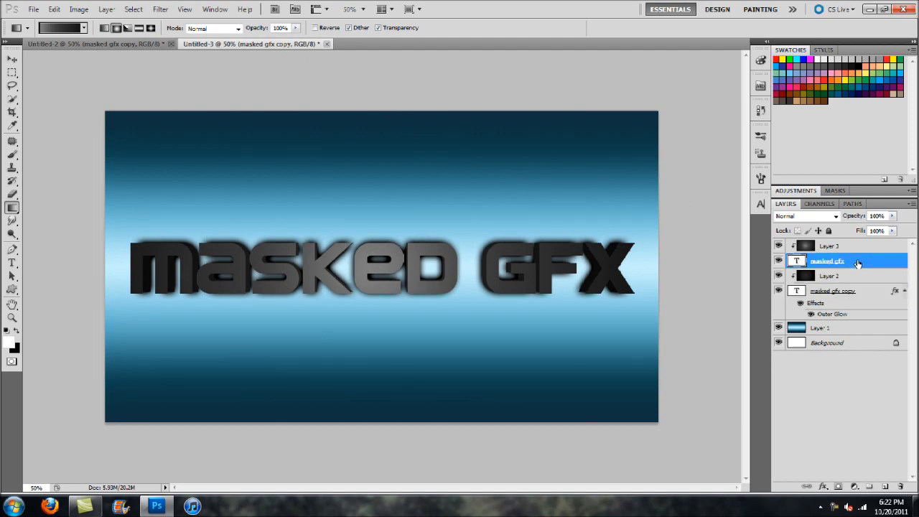
double_click(827, 261)
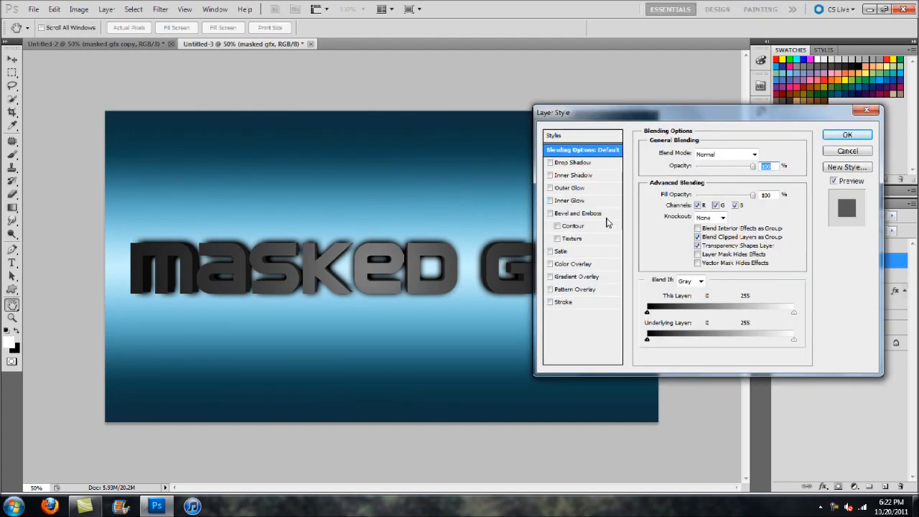
left_click(551, 214)
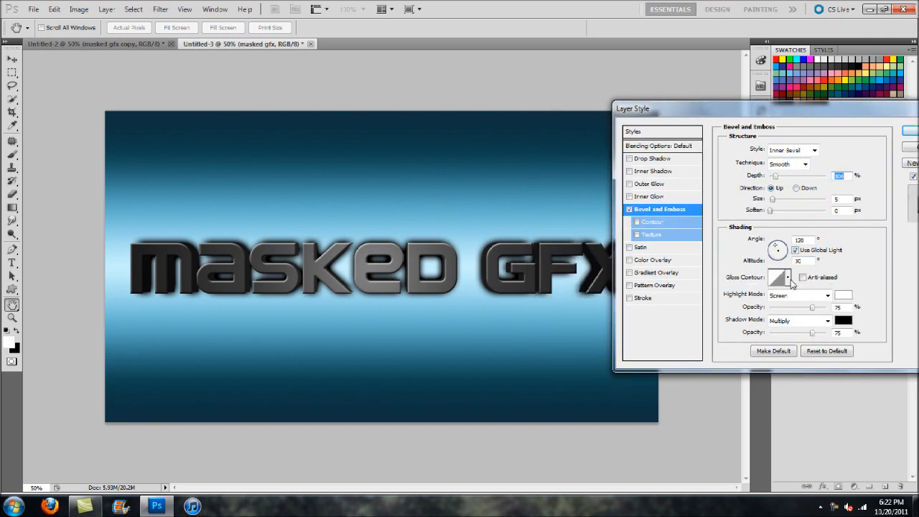
left_click(788, 278)
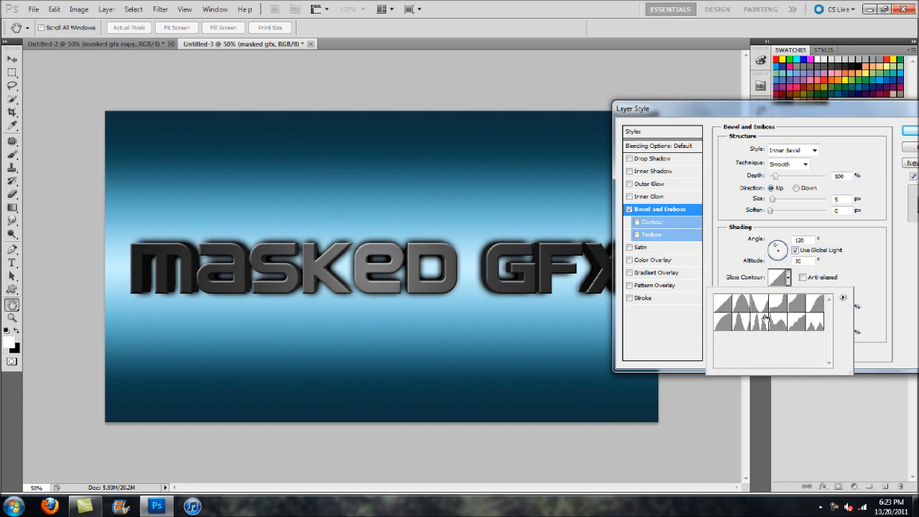
left_click(731, 312)
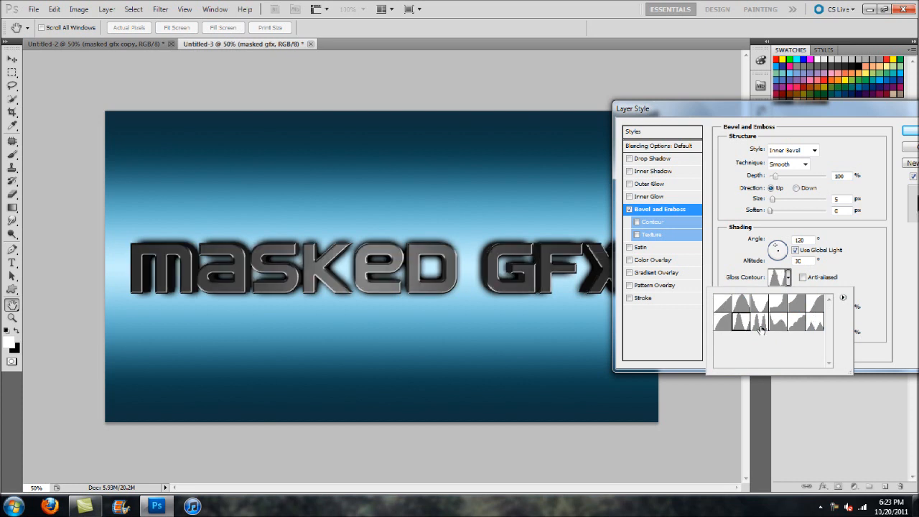
left_click(814, 323)
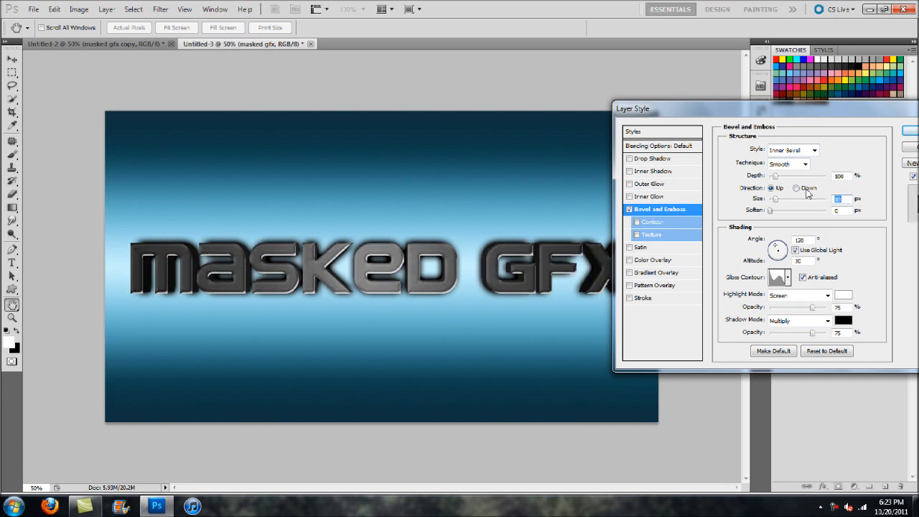
left_click(771, 187)
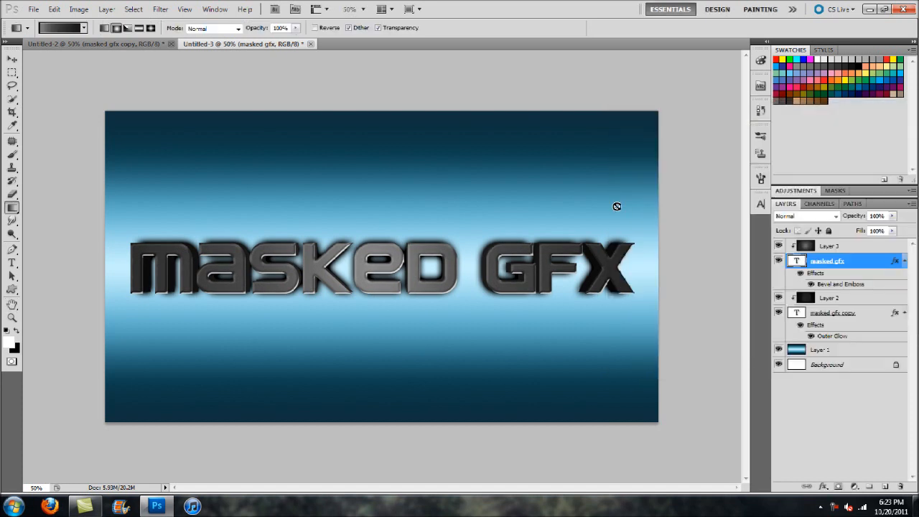
mouse_move(535, 216)
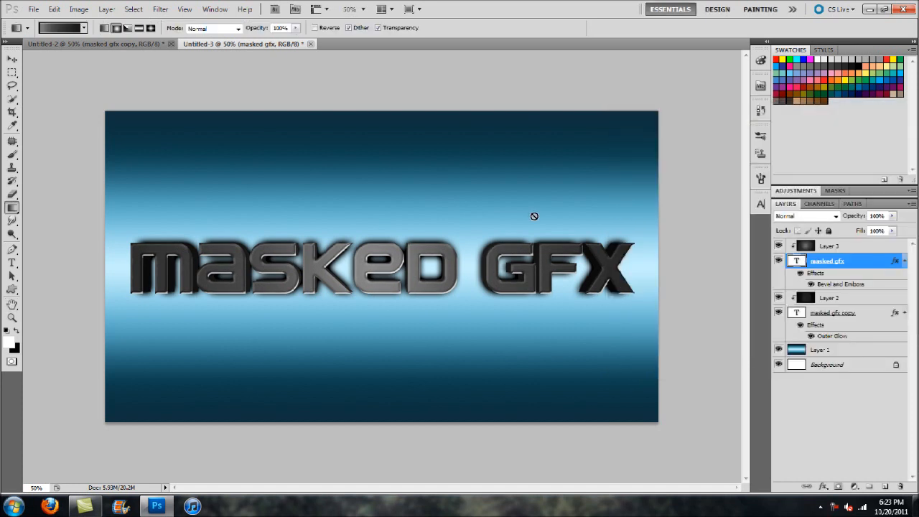
left_click(12, 60)
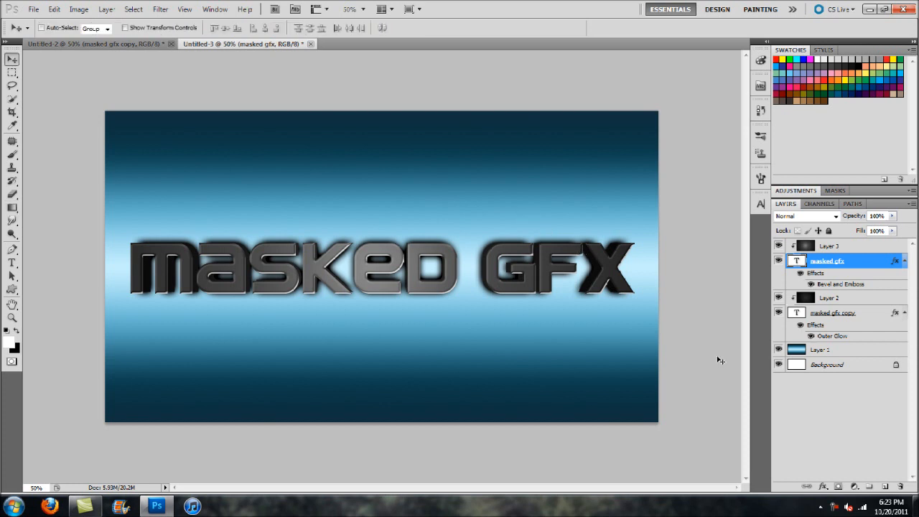